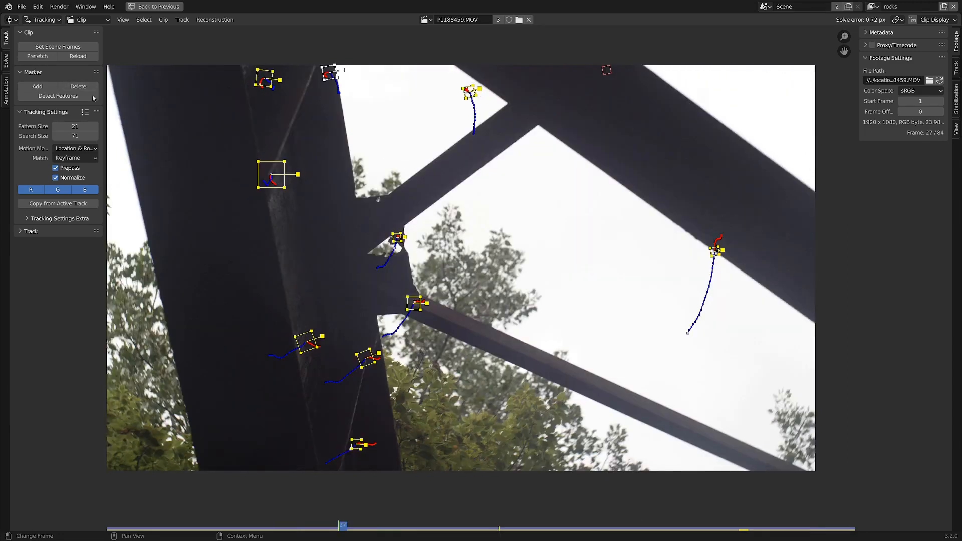
- Apply the MFT sensor preset to the tracking camera, review its lens data, and show the Solve settings
click(73, 148)
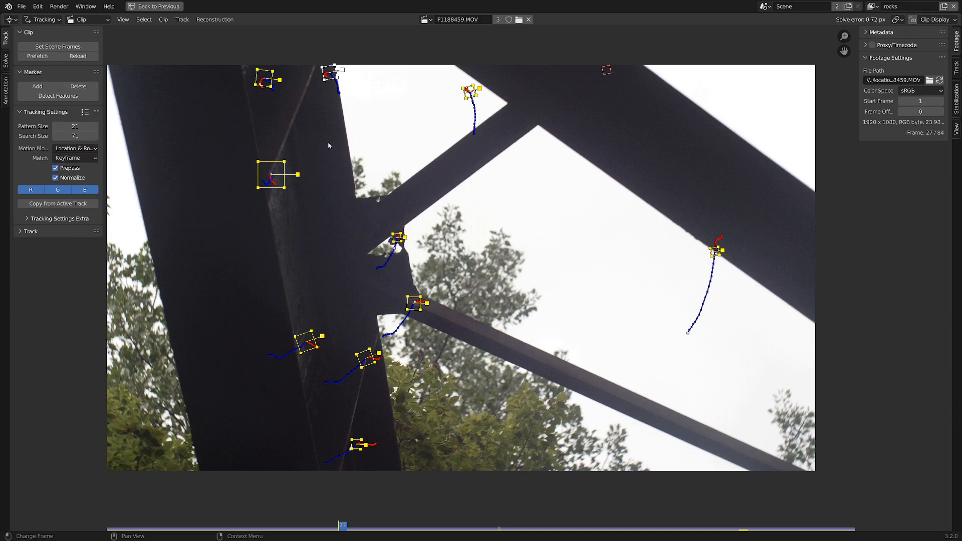
mouse_move(553, 130)
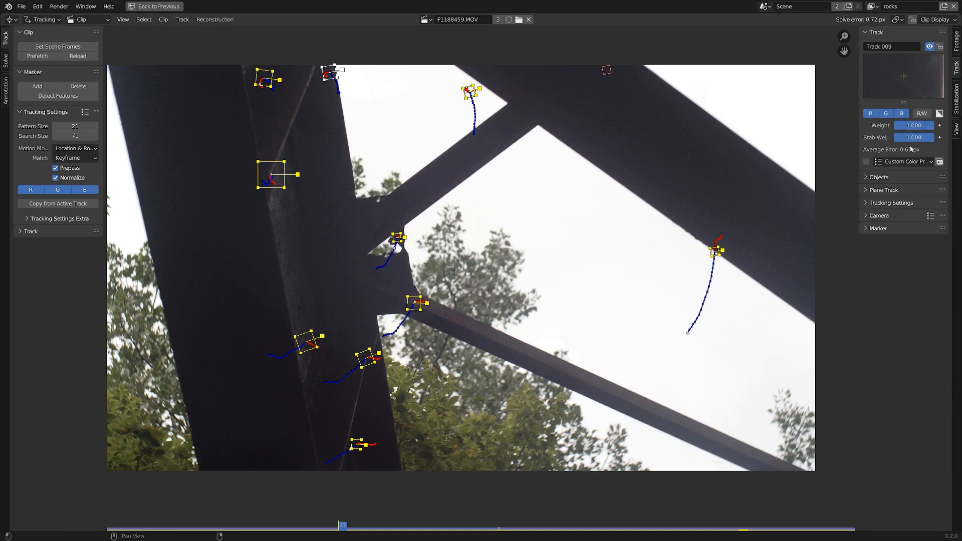
click(879, 215)
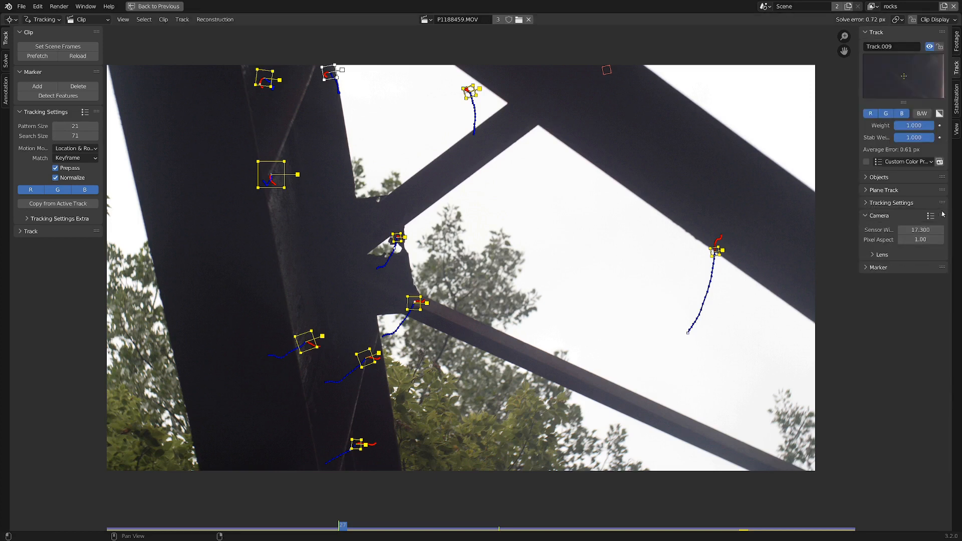
click(932, 215)
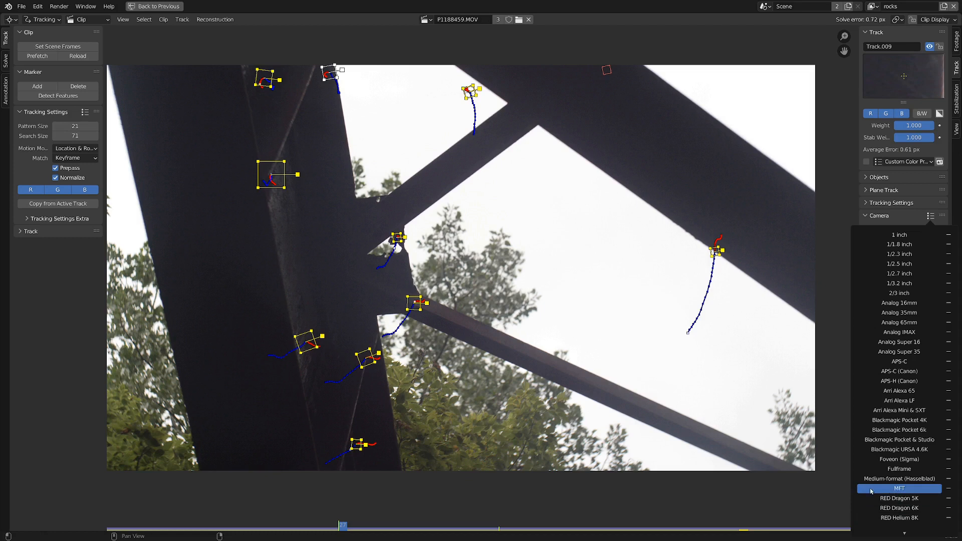
click(899, 488)
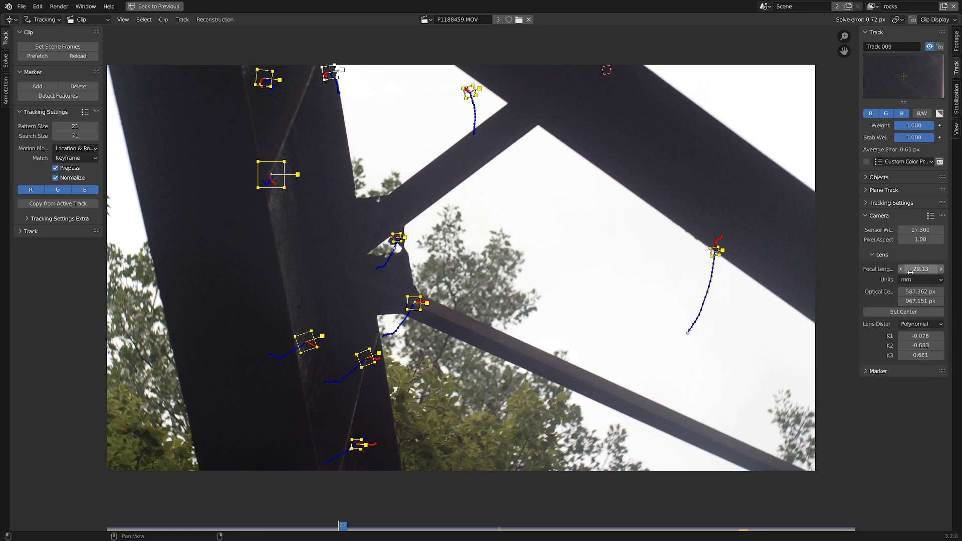
mouse_move(919, 269)
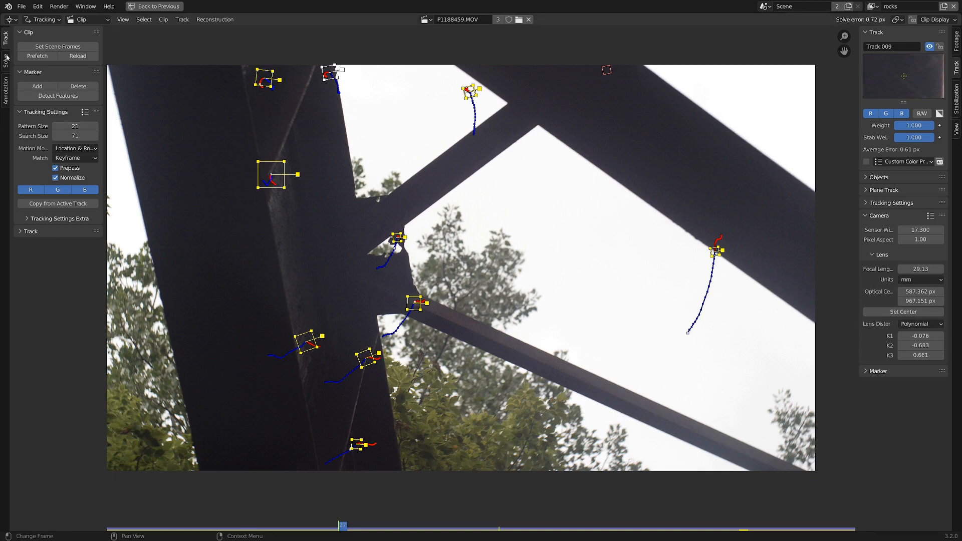
click(6, 58)
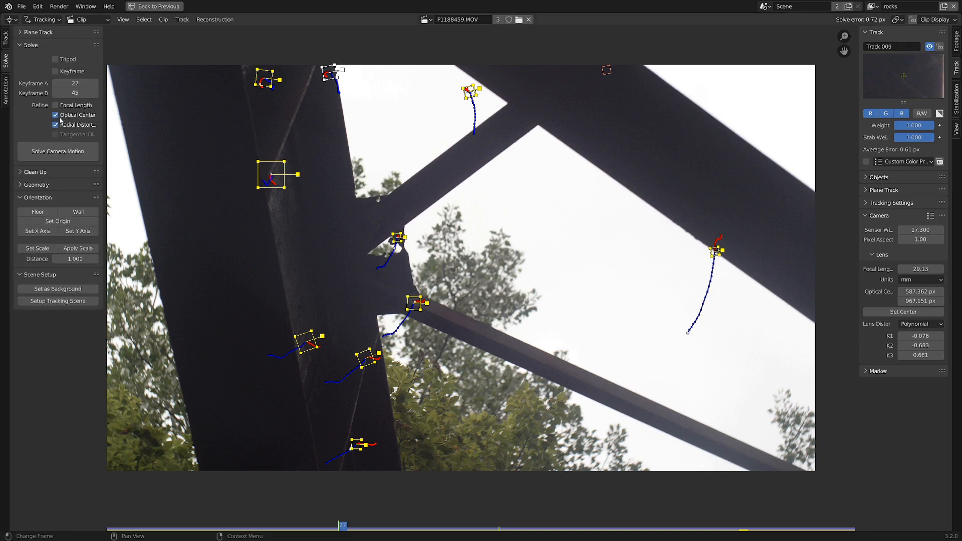
- In the Layout workspace, select the tracked Camera and isolate it with its reconstructed track points in Local View
click(139, 7)
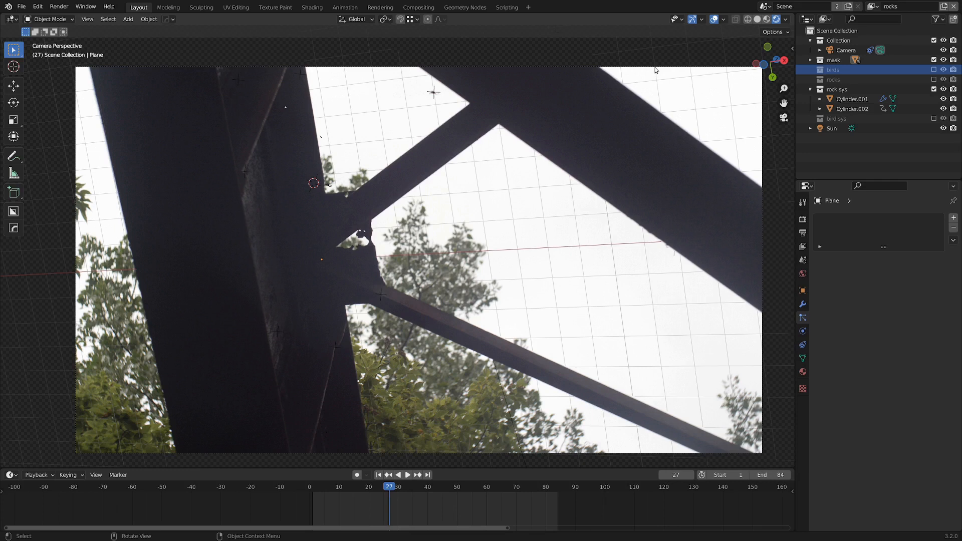
click(845, 50)
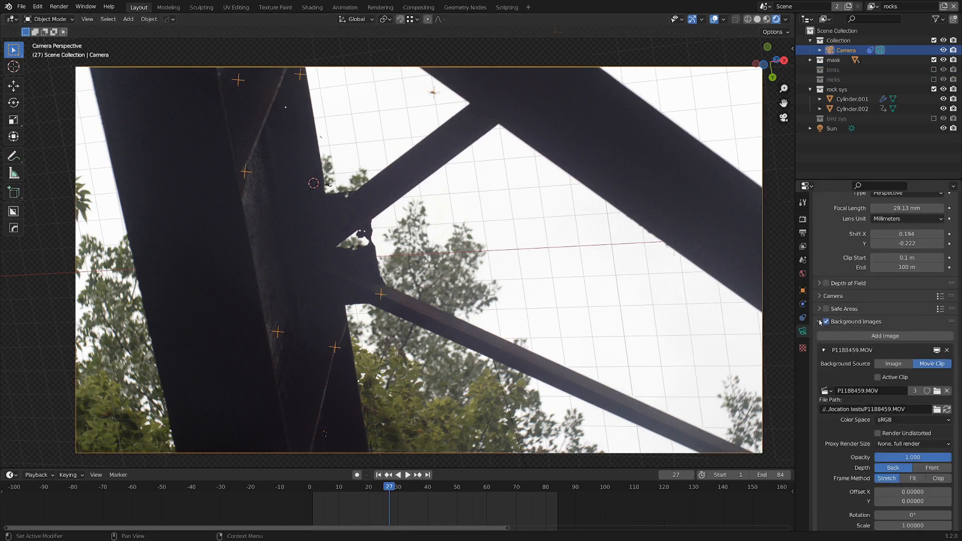
click(827, 309)
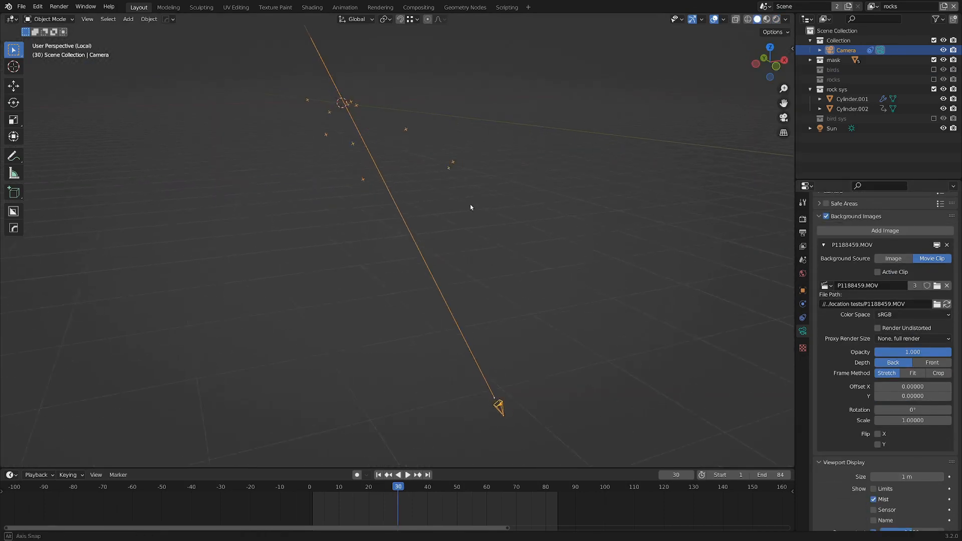
click(408, 474)
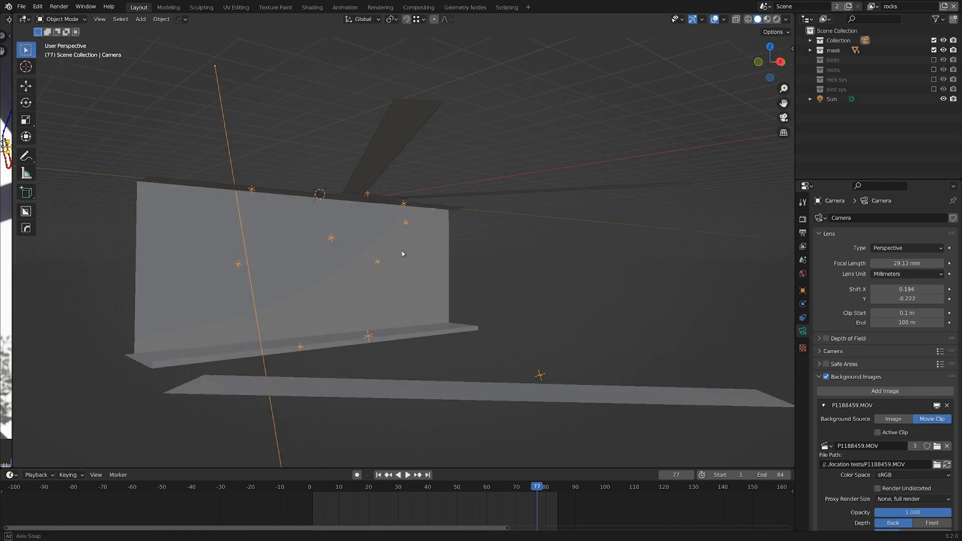
- Select all five beam mask planes (Plane to Plane.004) and bring up the mask collection's context menu
click(408, 474)
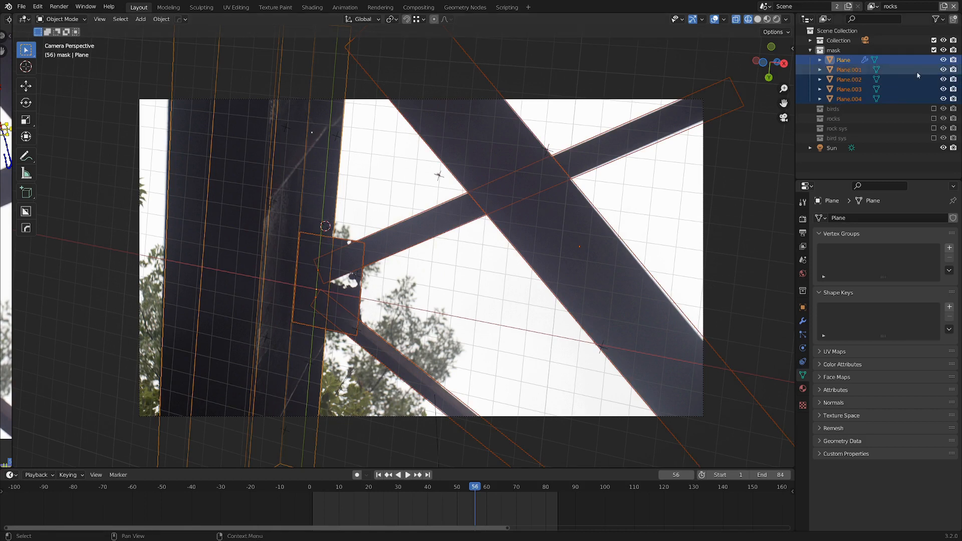
right_click(850, 70)
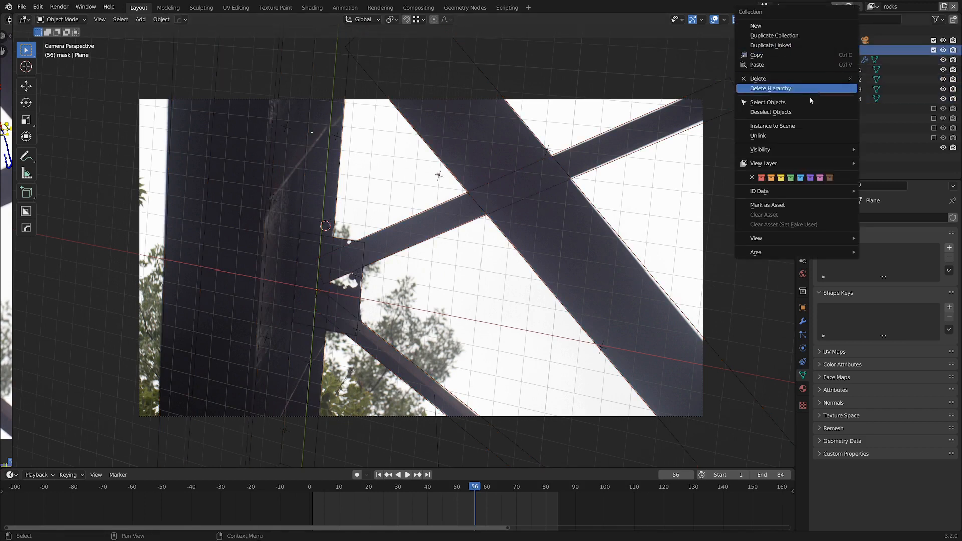
mouse_move(764, 163)
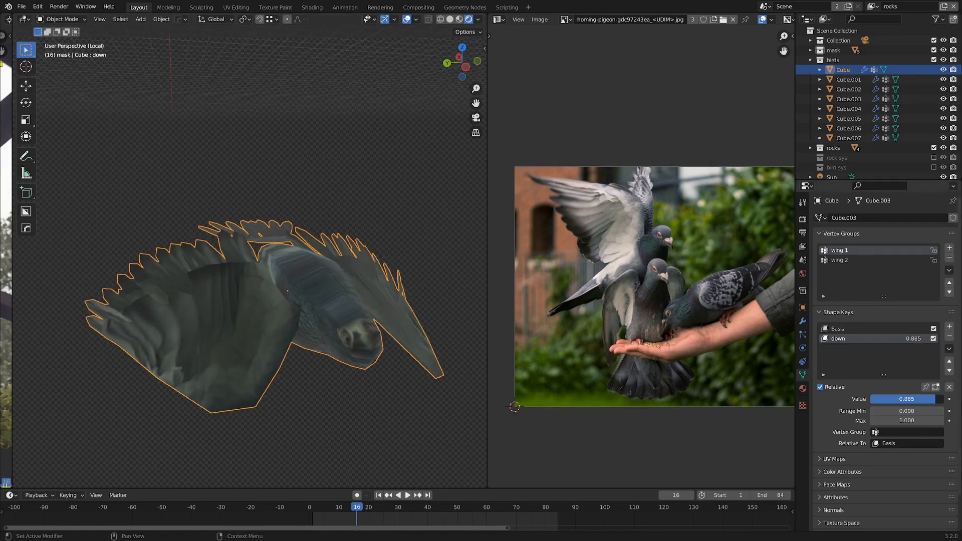
- Partly apply the pigeon mesh's 'down' wing shape key by dragging its value slider
drag(920, 400, 878, 400)
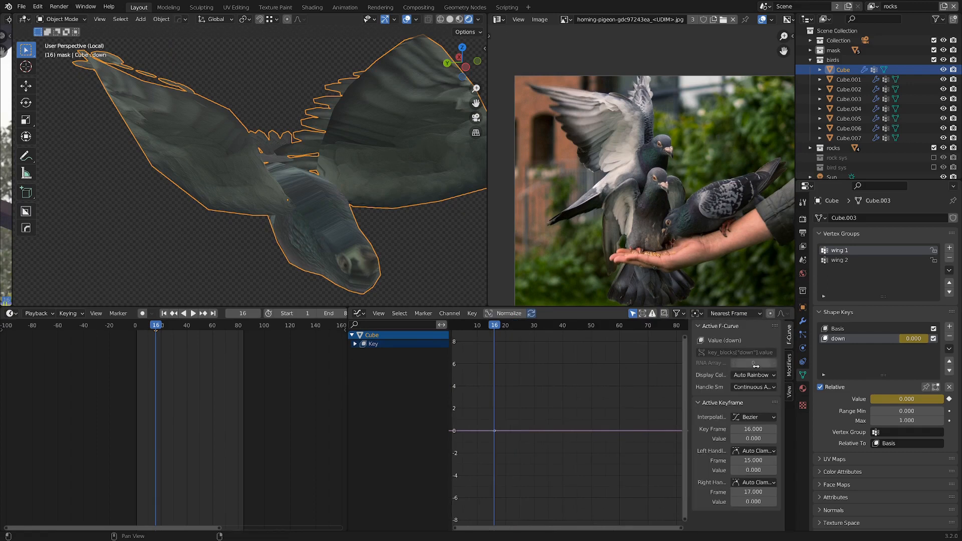
- Add a Built-in Function (Sine) modifier to the 'down' shape key F-curve so the wings flap
click(723, 327)
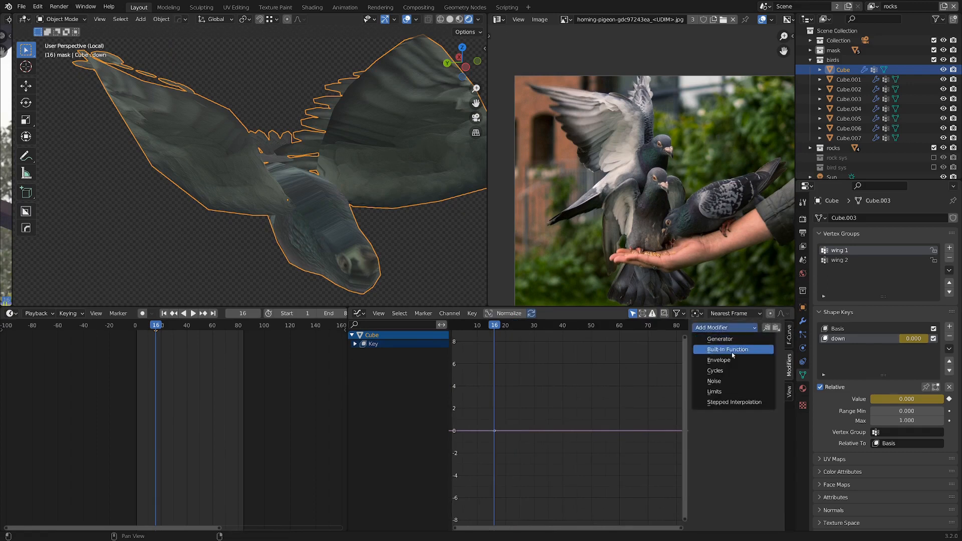
click(728, 348)
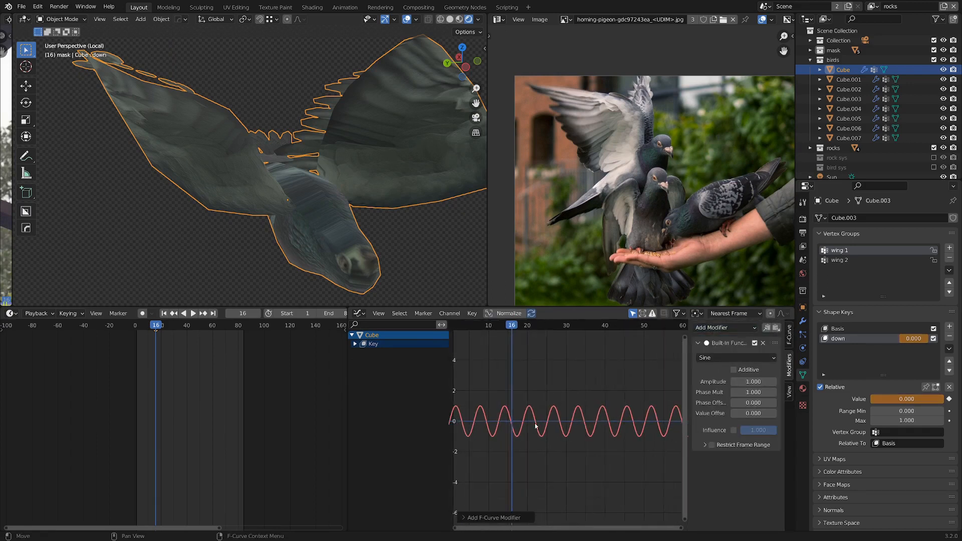
click(192, 312)
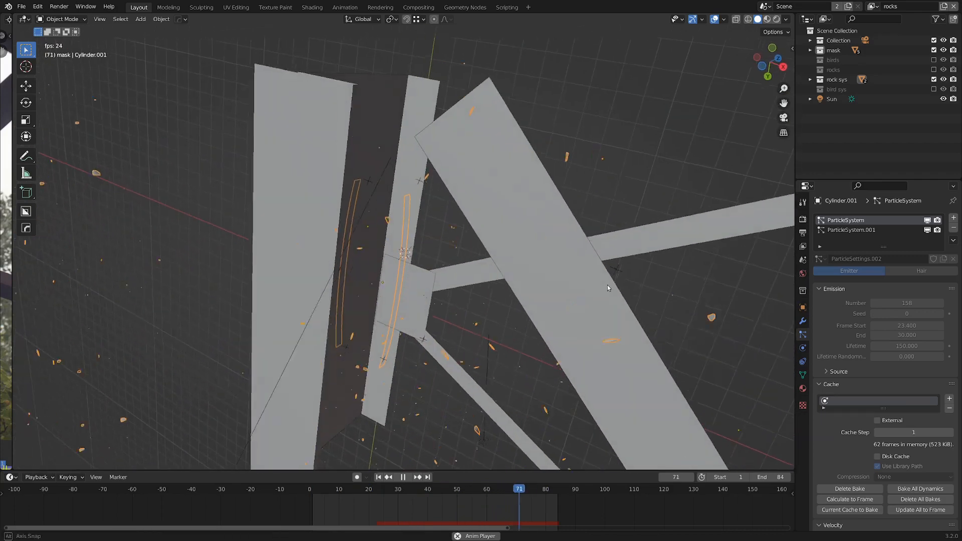
- Play the falling rock debris particle animation from Cylinder.001 around the beam planes
click(418, 7)
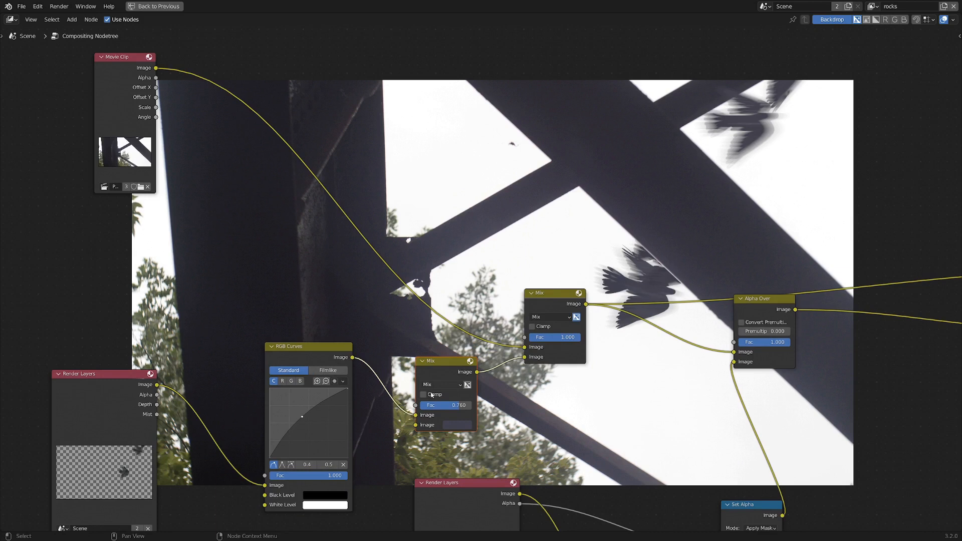
- Bring the rocks Render Layers nodes into view and adjust the Mix Fac blending them over the footage
drag(448, 404, 423, 405)
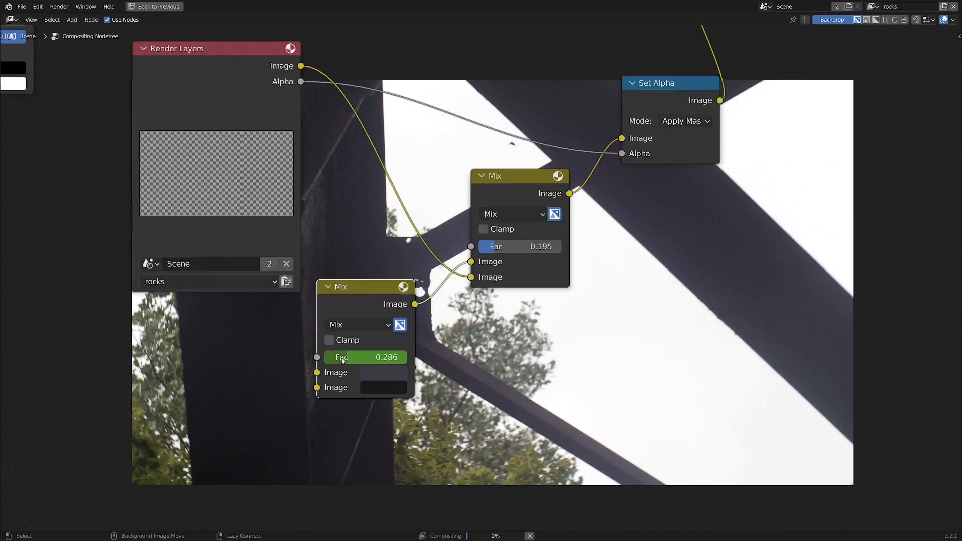
drag(342, 357, 359, 356)
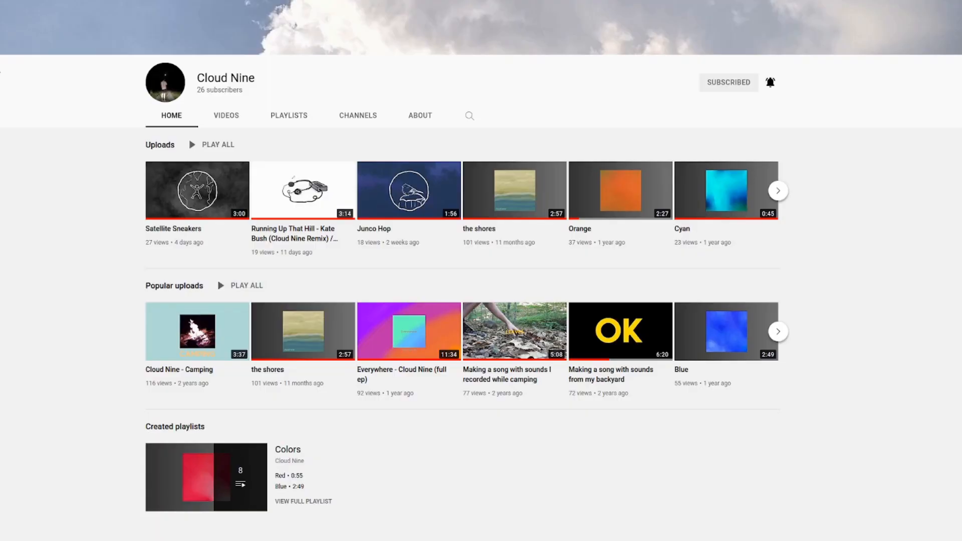
scroll(down, 3)
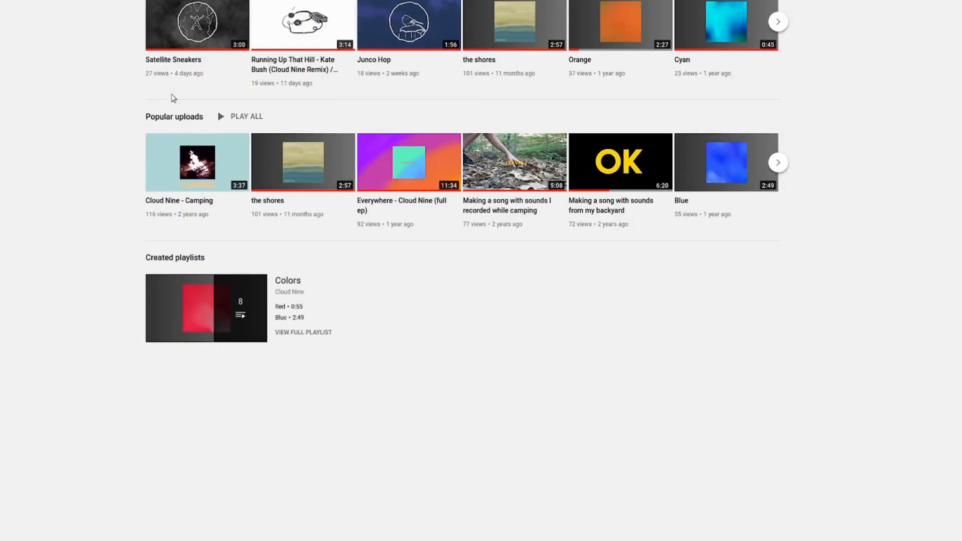
scroll(up, 3)
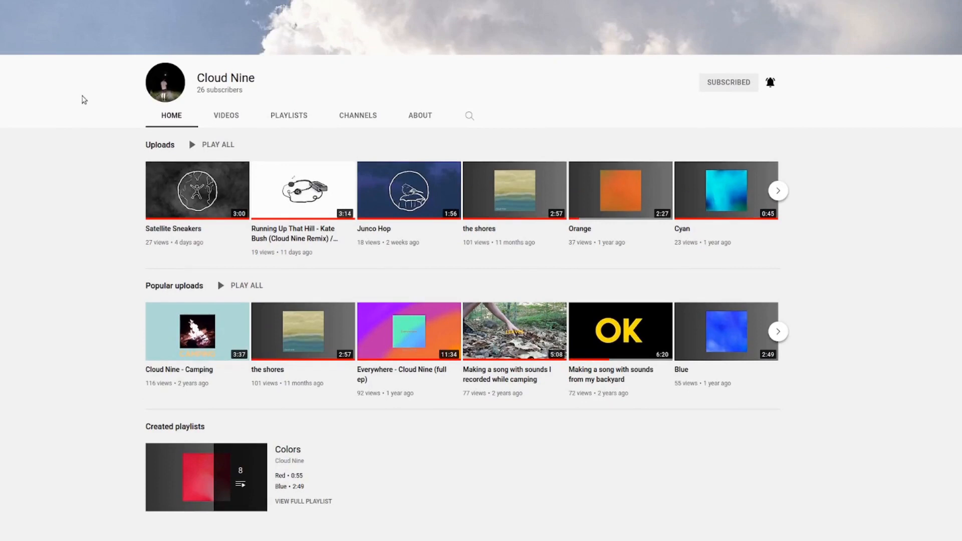